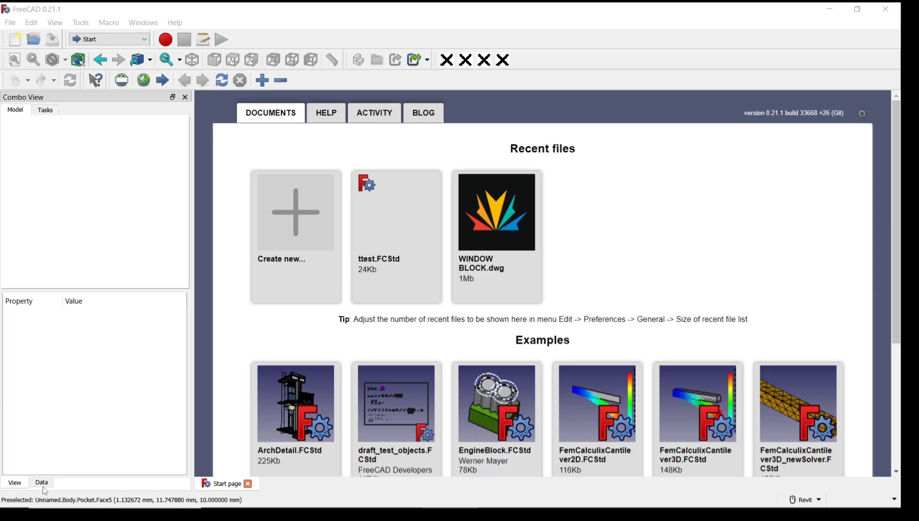
Start a new document with a Body and sketch a closed rectangle on the XY plane.
left_click(109, 39)
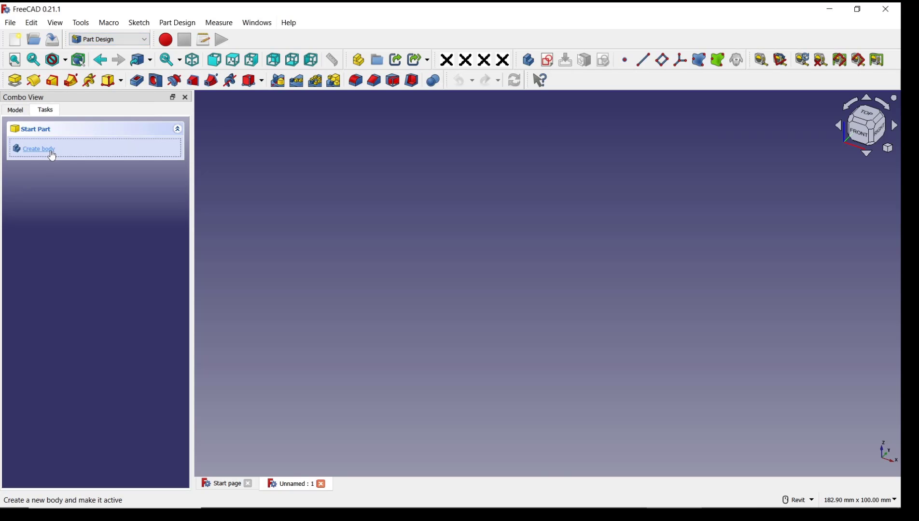
left_click(39, 149)
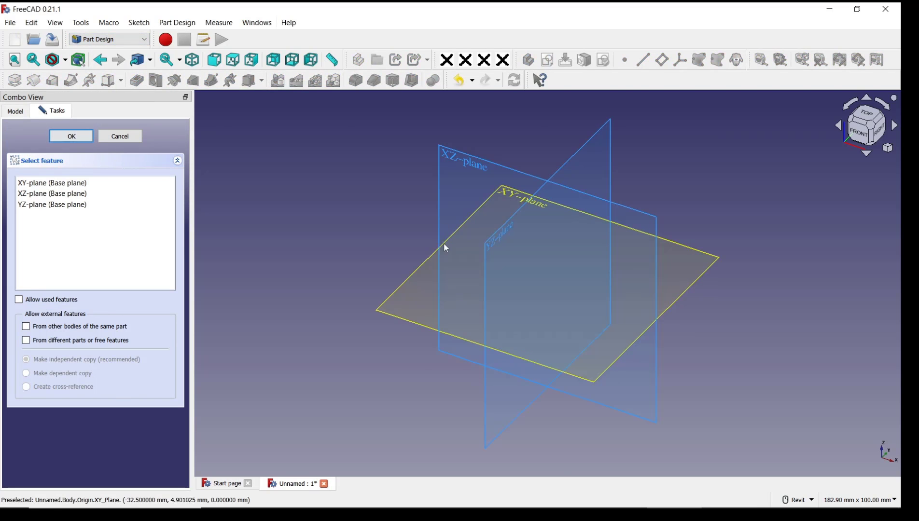
left_click(71, 136)
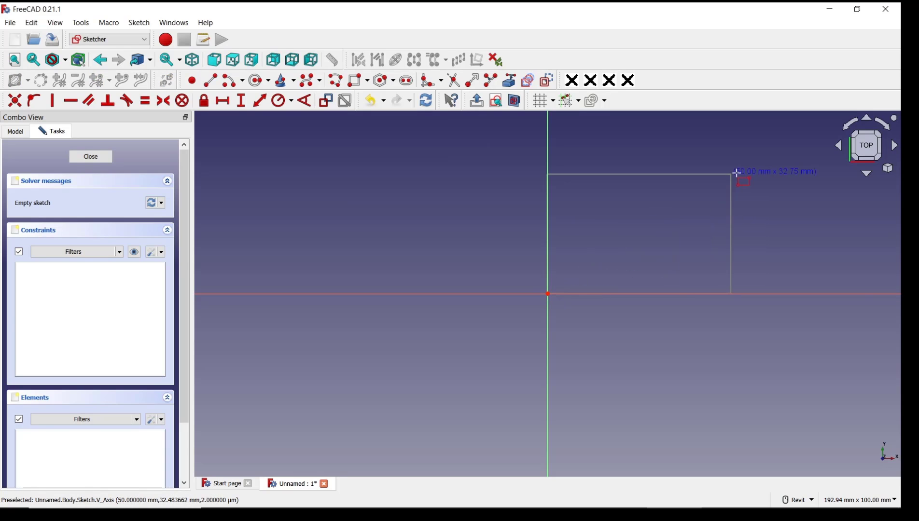
left_click(91, 157)
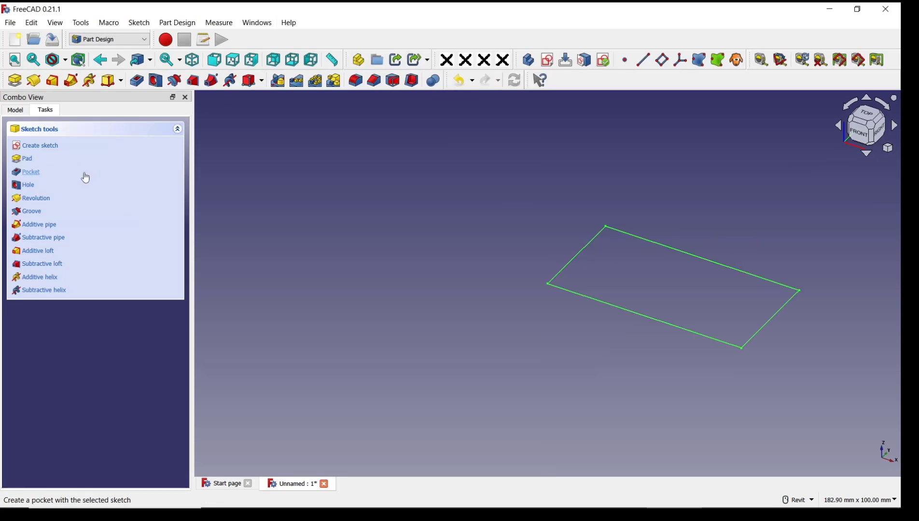
Pad the rectangle 10 mm into a solid block and select its top face.
left_click(26, 159)
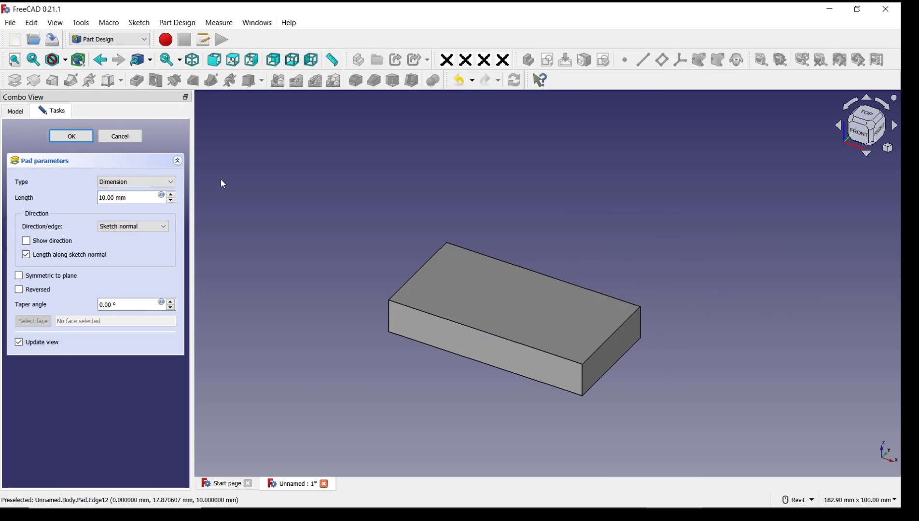
left_click(70, 135)
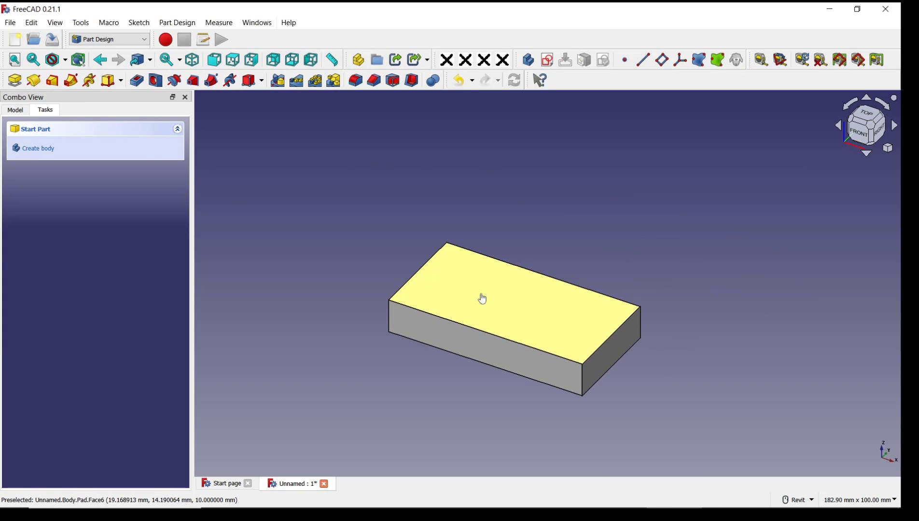
left_click(481, 299)
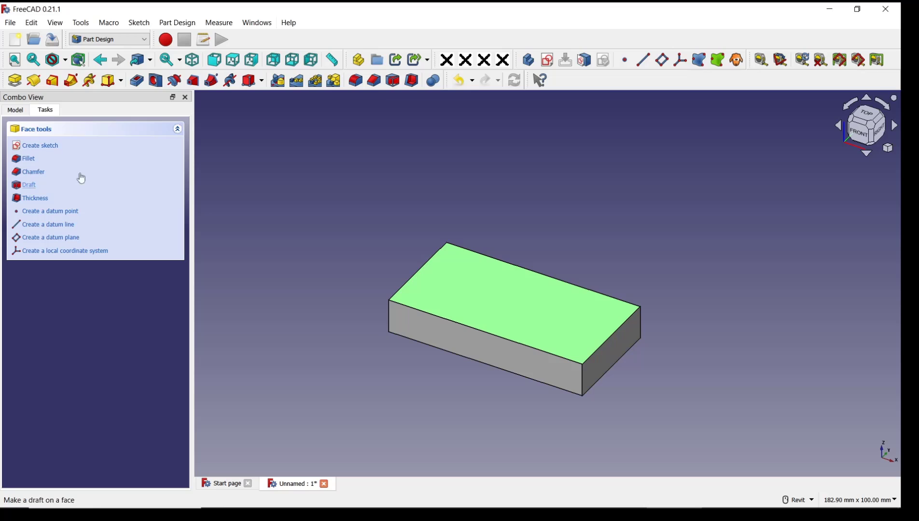
Sketch a closed V-shaped outline on the top face and pocket it 5 mm deep.
left_click(40, 145)
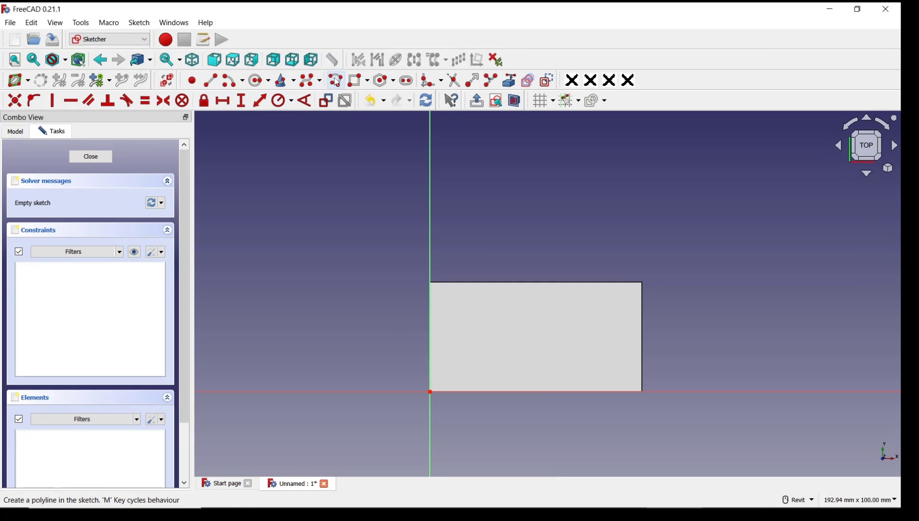
mouse_move(460, 337)
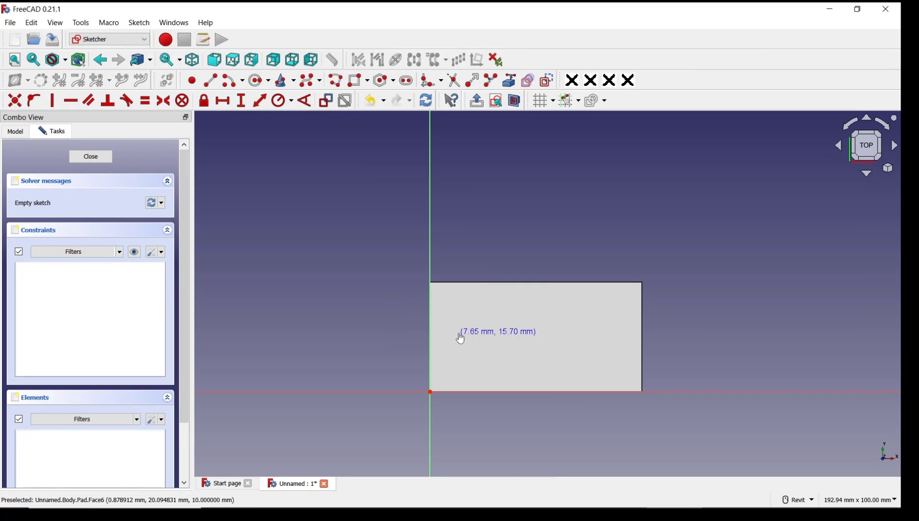
left_click(458, 334)
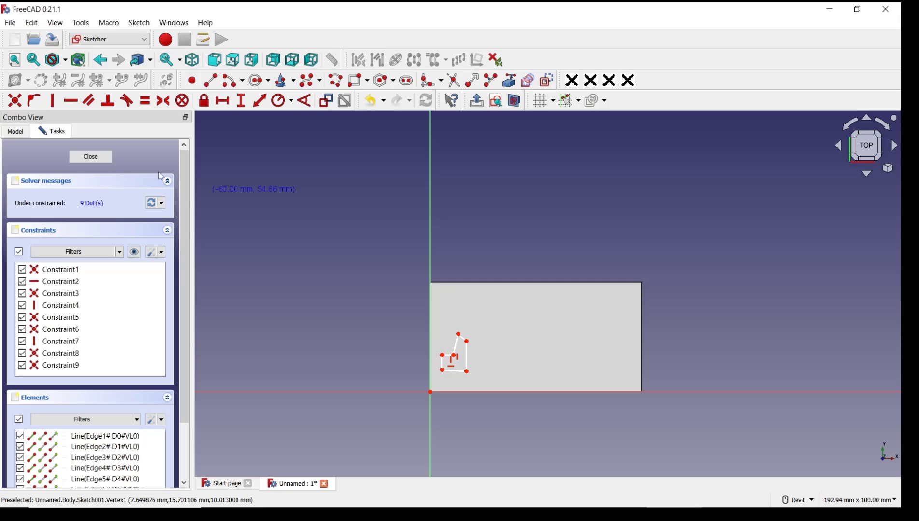
left_click(90, 156)
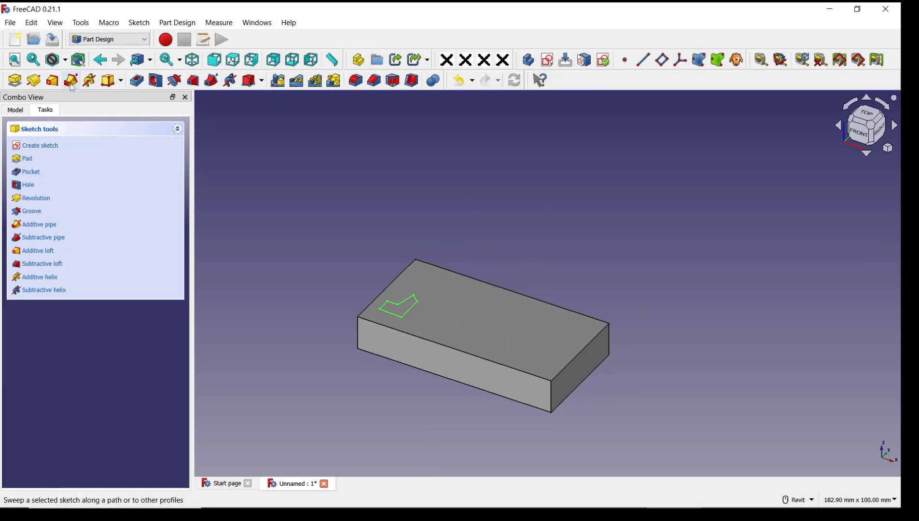
left_click(30, 171)
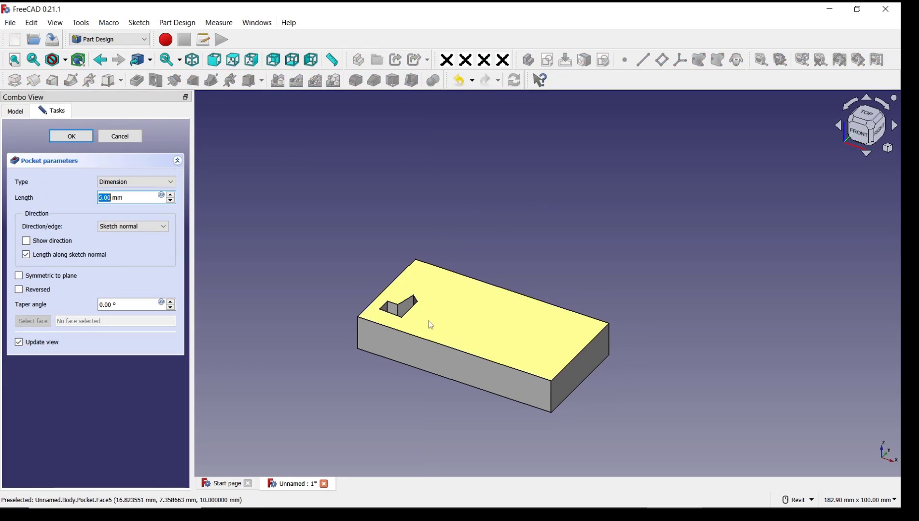
left_click(70, 136)
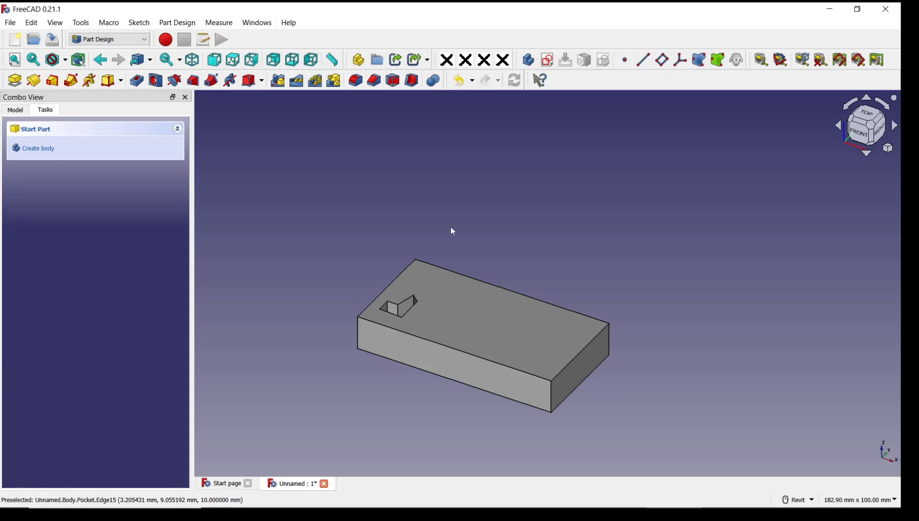
mouse_move(386, 305)
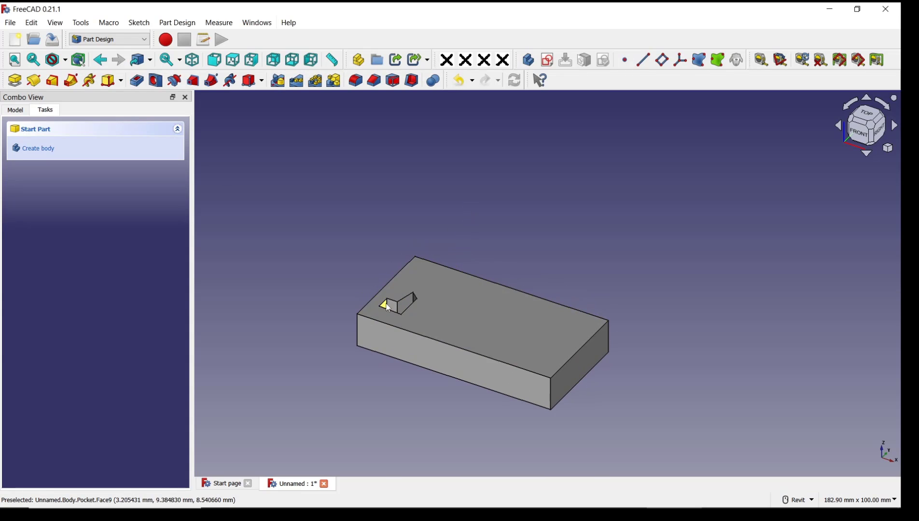
mouse_move(463, 351)
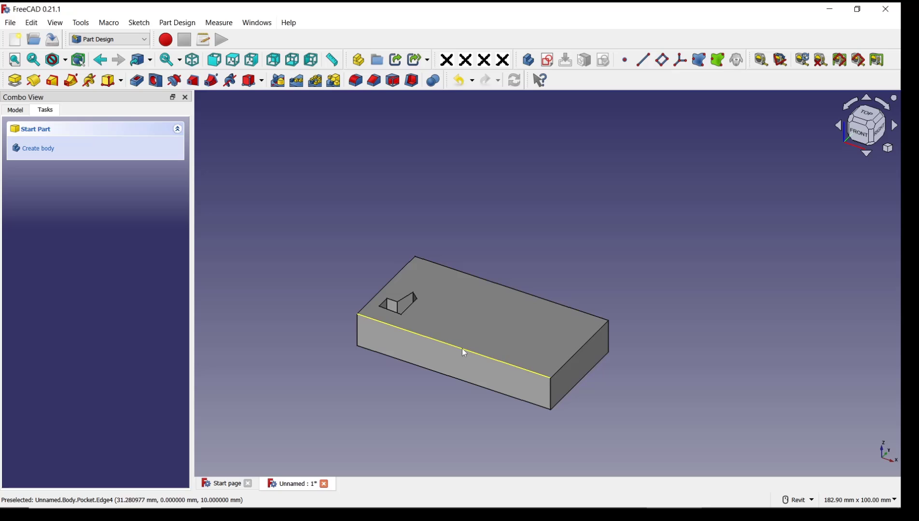
mouse_move(314, 296)
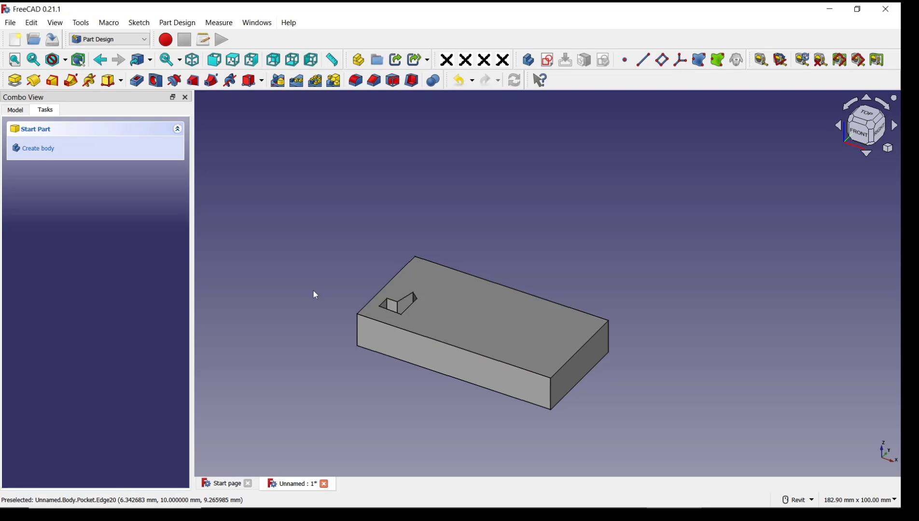
mouse_move(295, 80)
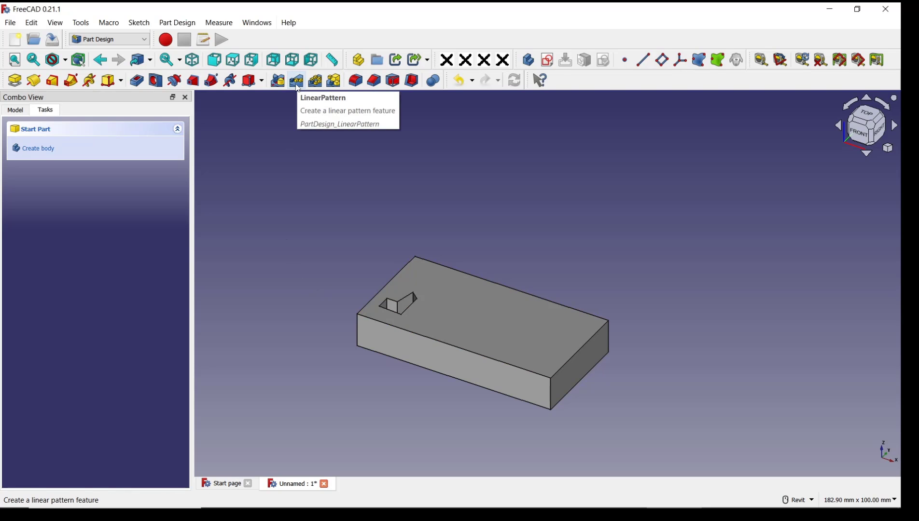
Start a LinearPattern with the Pocket as the feature to repeat.
left_click(294, 80)
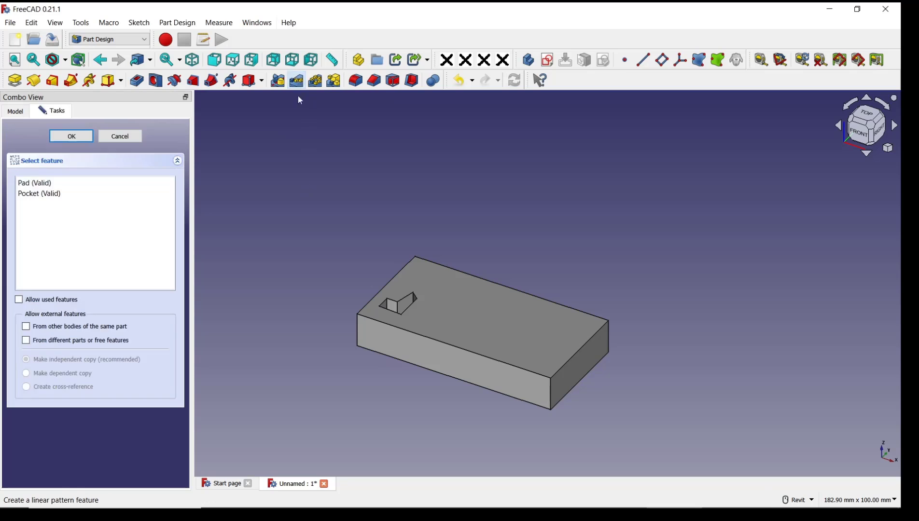
left_click(38, 193)
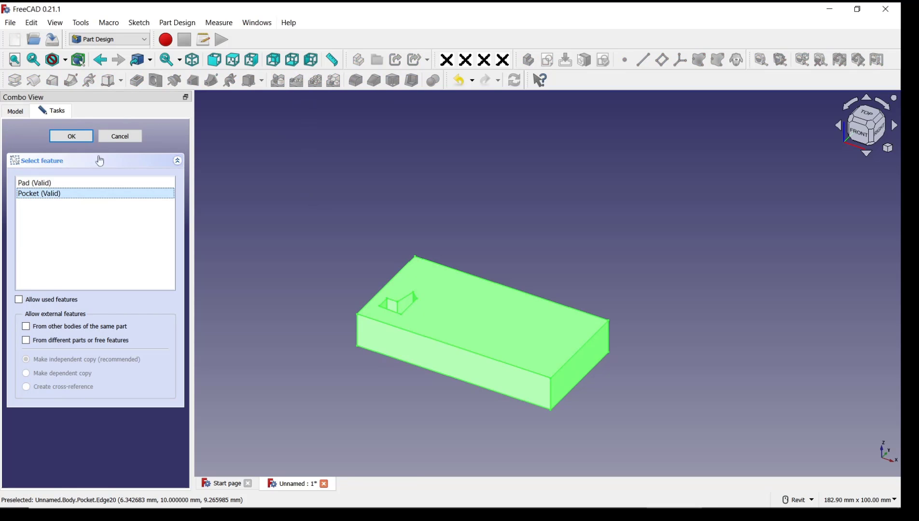
left_click(71, 136)
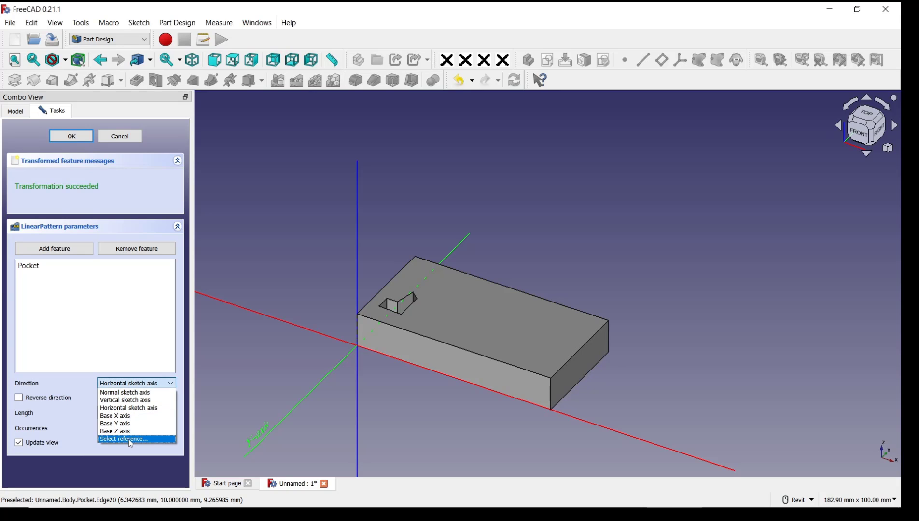
Pattern the pocket along the front edge with length 40 mm and 3 occurrences.
left_click(123, 439)
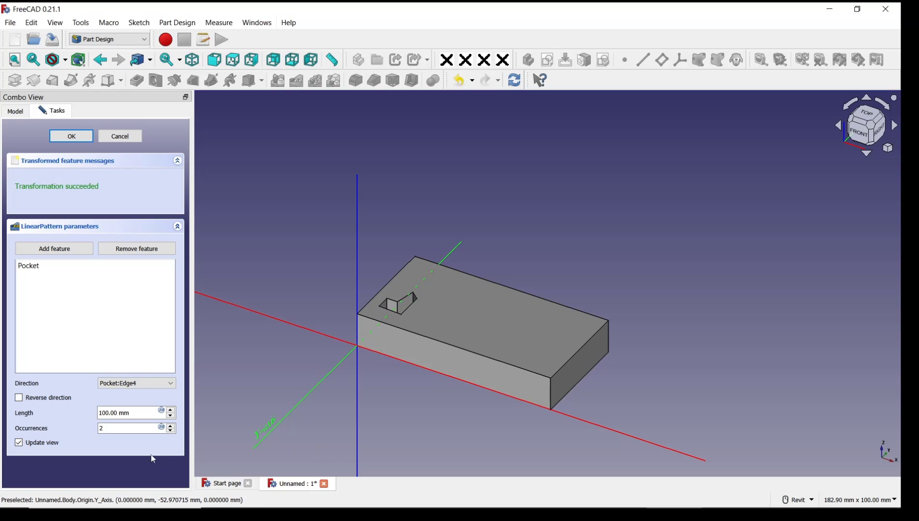
left_click(129, 412)
type("20")
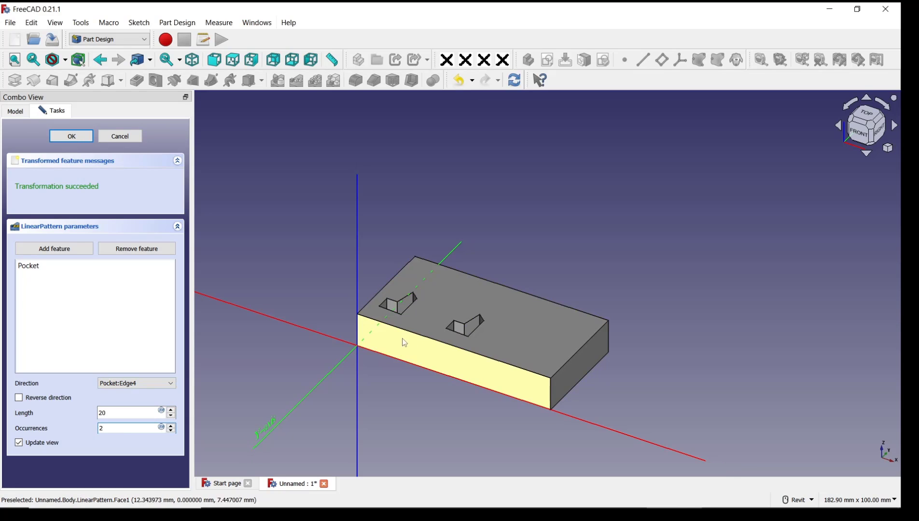
mouse_move(454, 331)
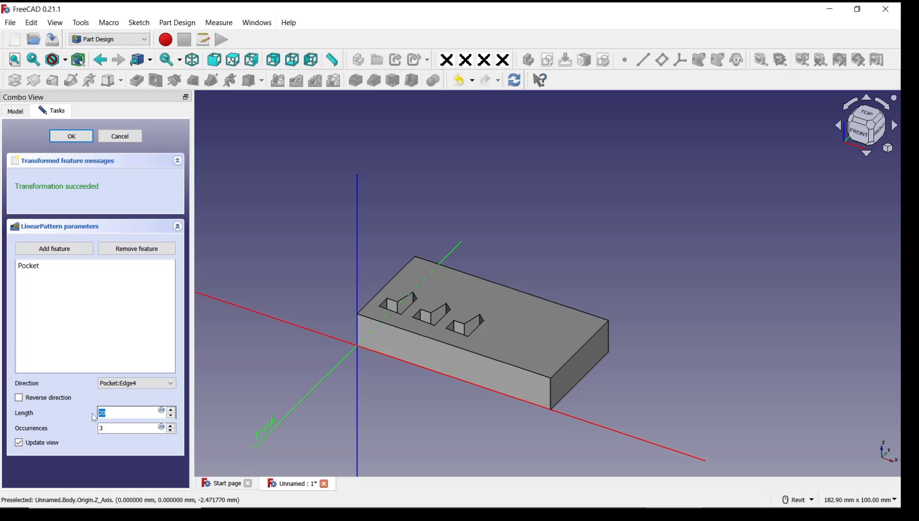
type("40")
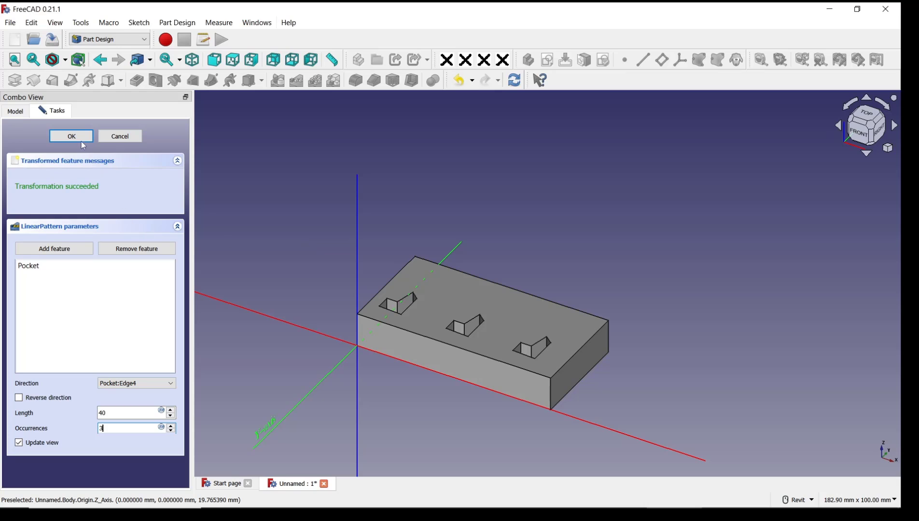
left_click(70, 135)
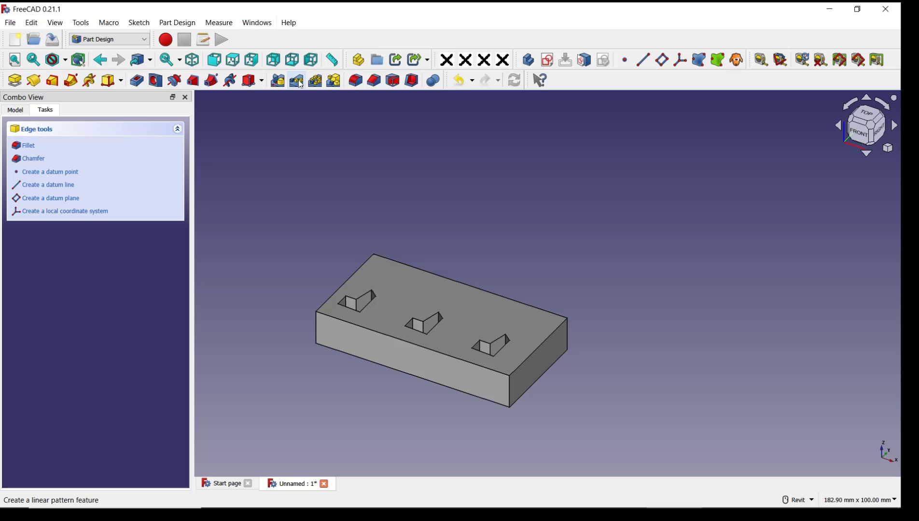
mouse_move(297, 80)
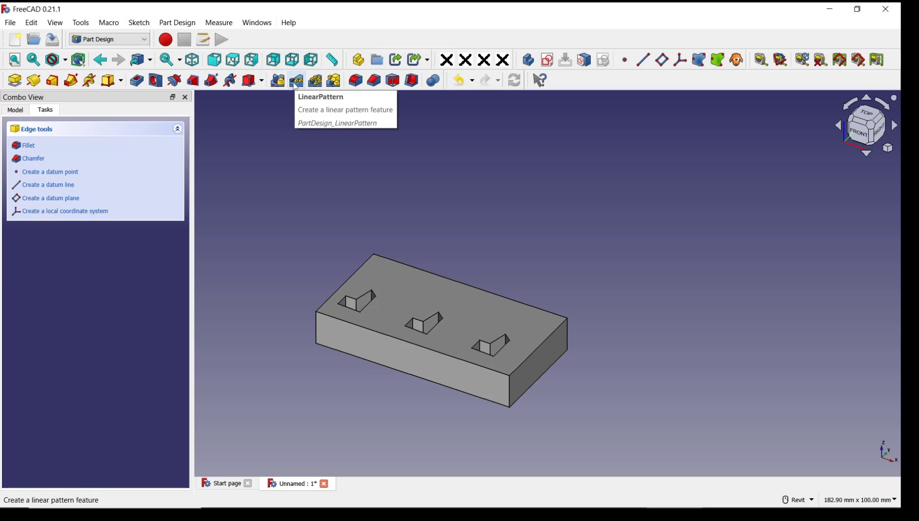
mouse_move(333, 80)
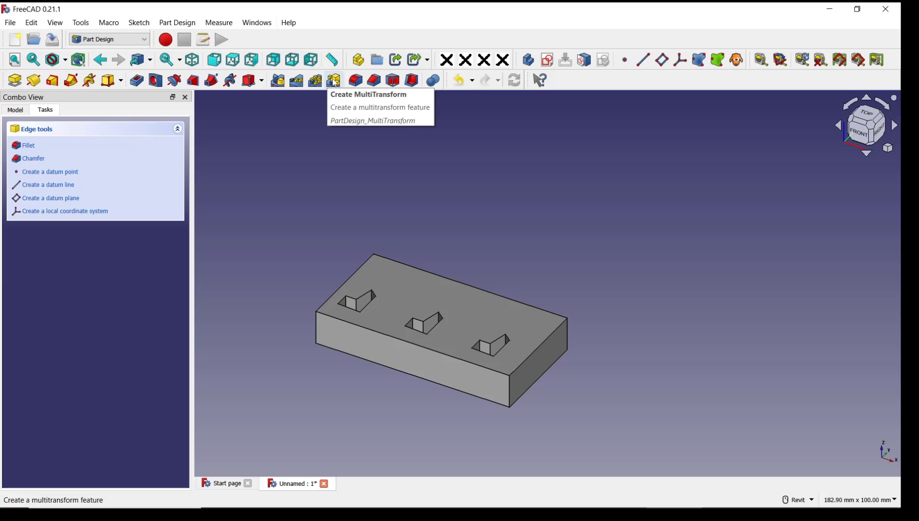
mouse_move(438, 209)
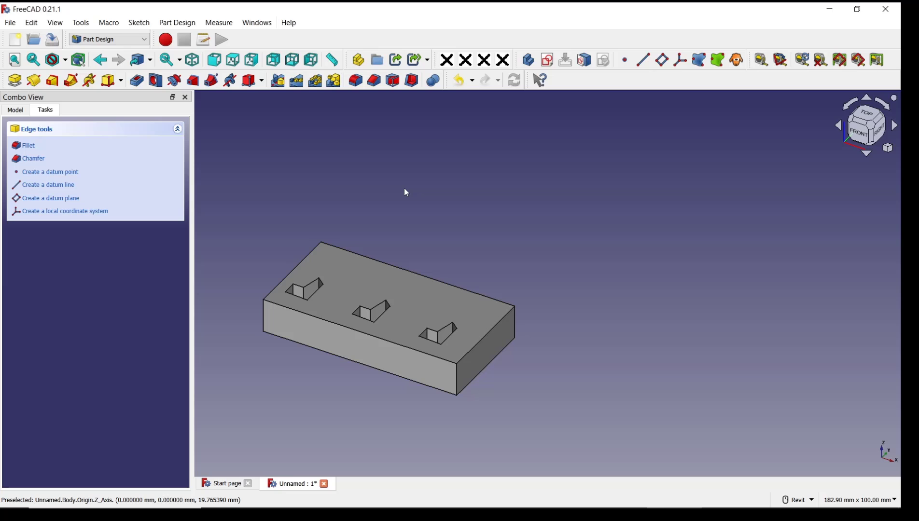
mouse_move(401, 179)
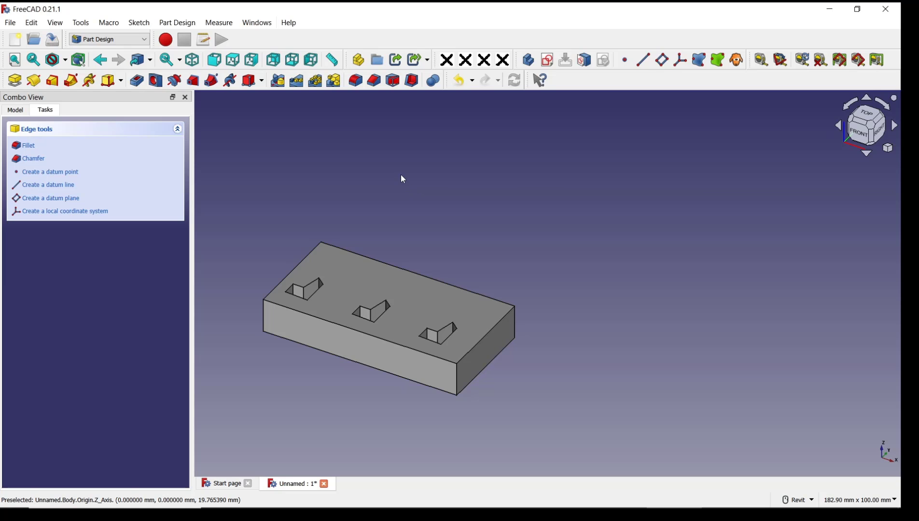